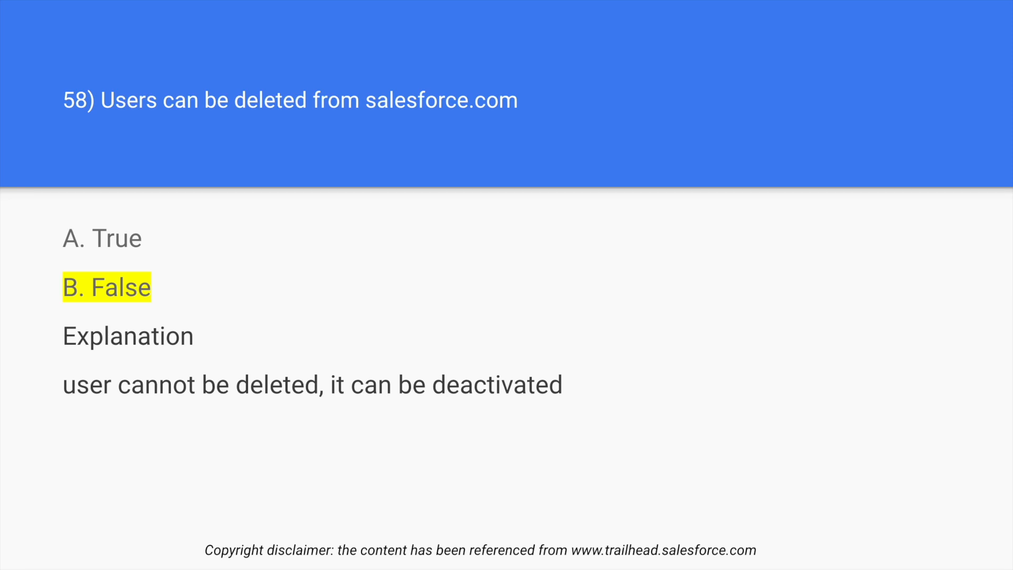
- Advance to question 59 and reveal answer A. True with its profile-access explanation
key(Right)
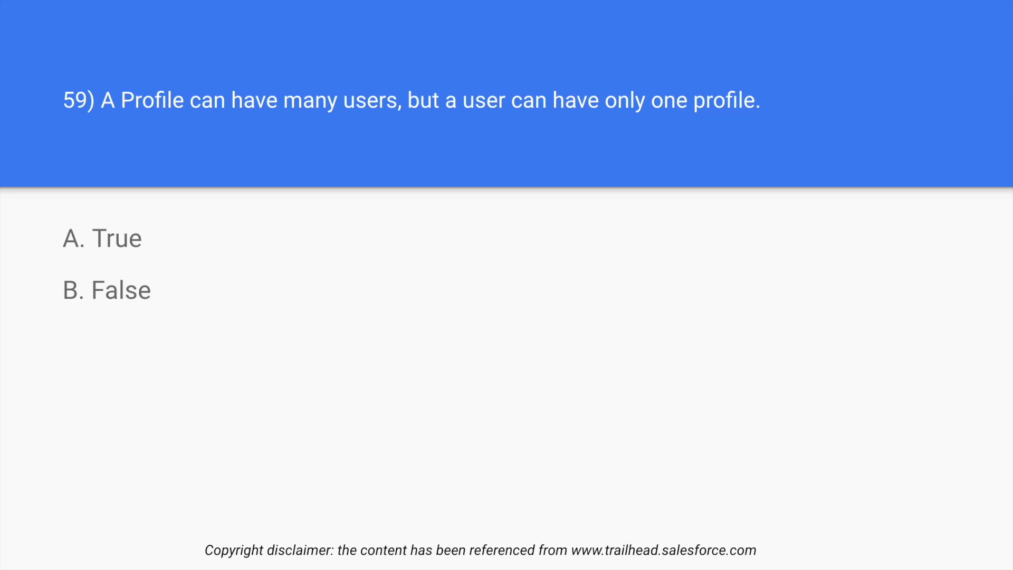
click(102, 238)
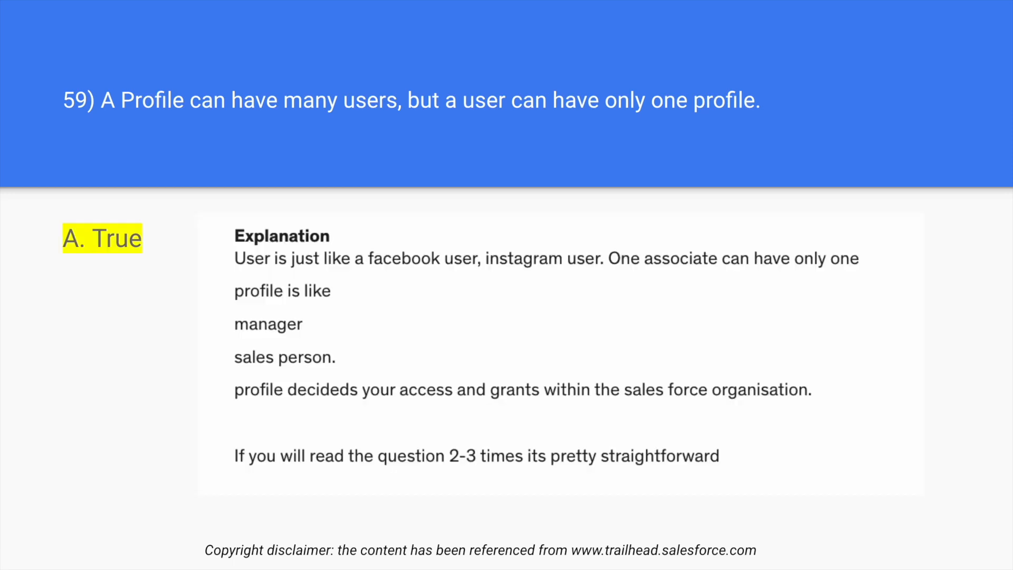